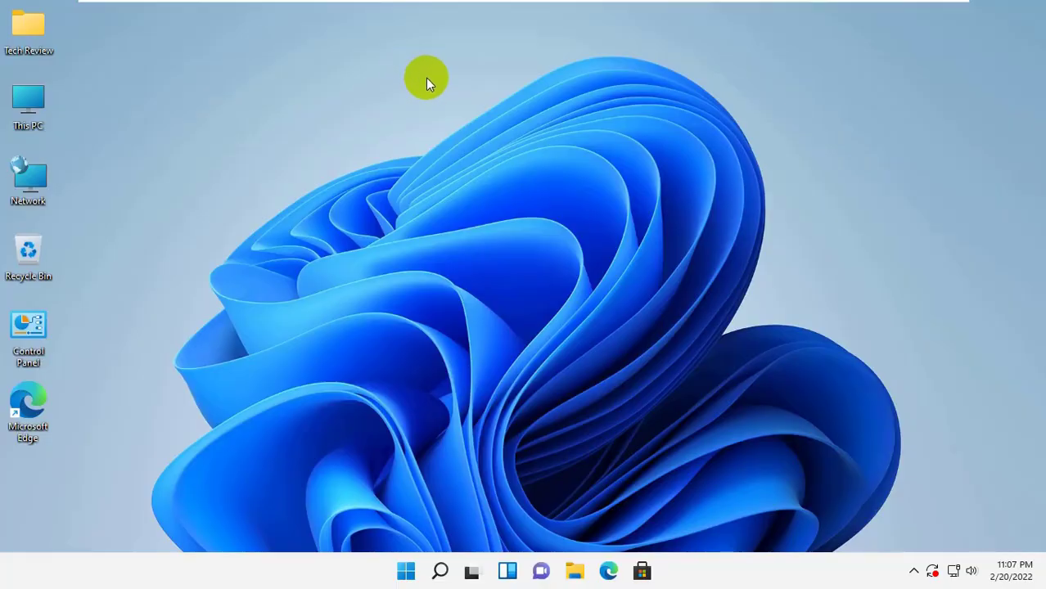
Refresh the desktop from its right-click shortcut menu.
right_click(429, 82)
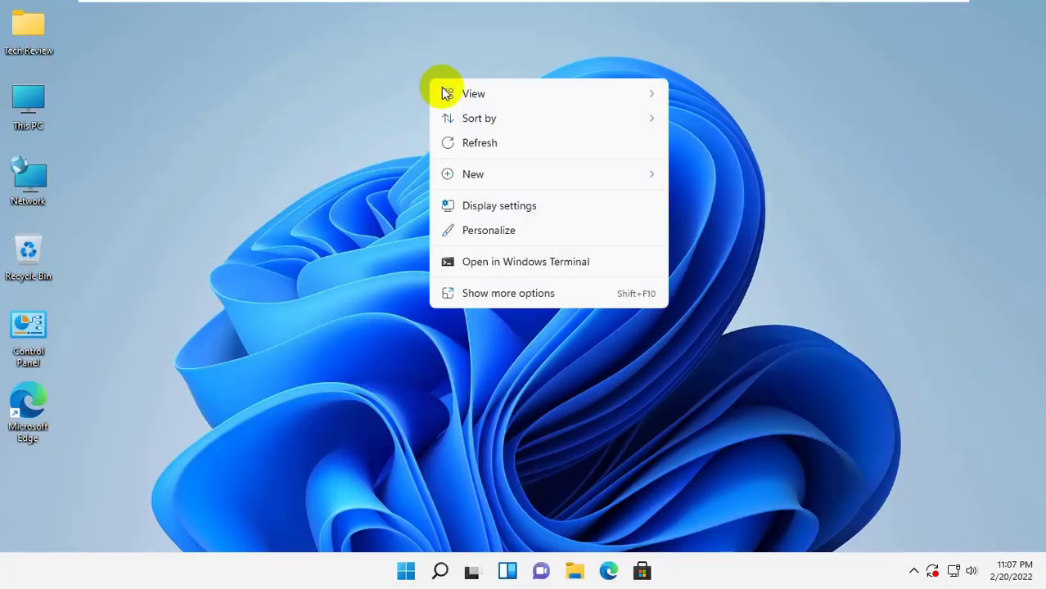
left_click(465, 128)
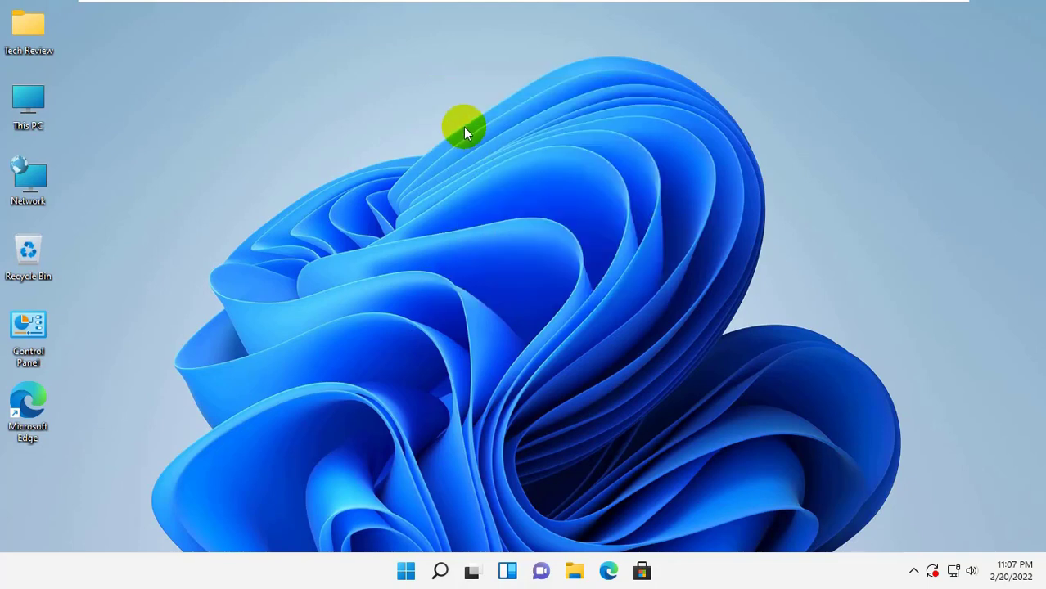
right_click(464, 131)
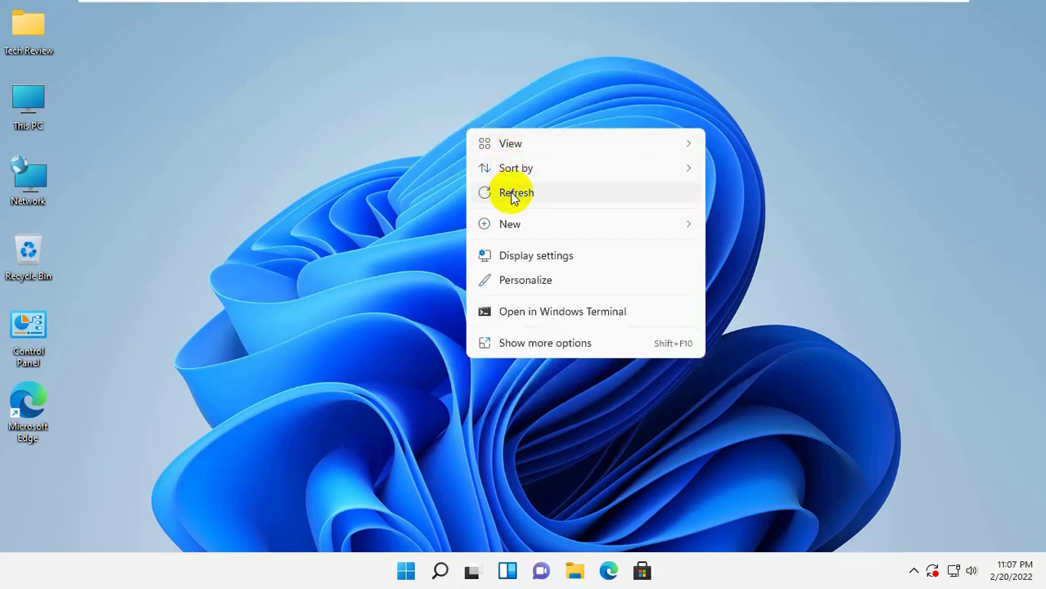
left_click(516, 194)
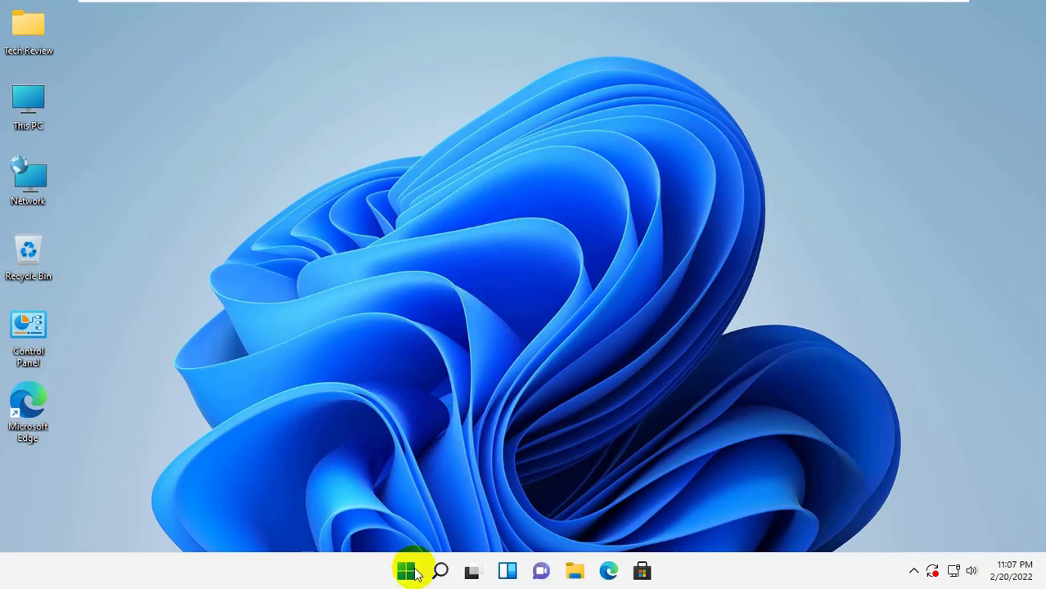
Search Start for 'cmd' and launch Command Prompt as administrator, approving the UAC prompt.
type("cmd")
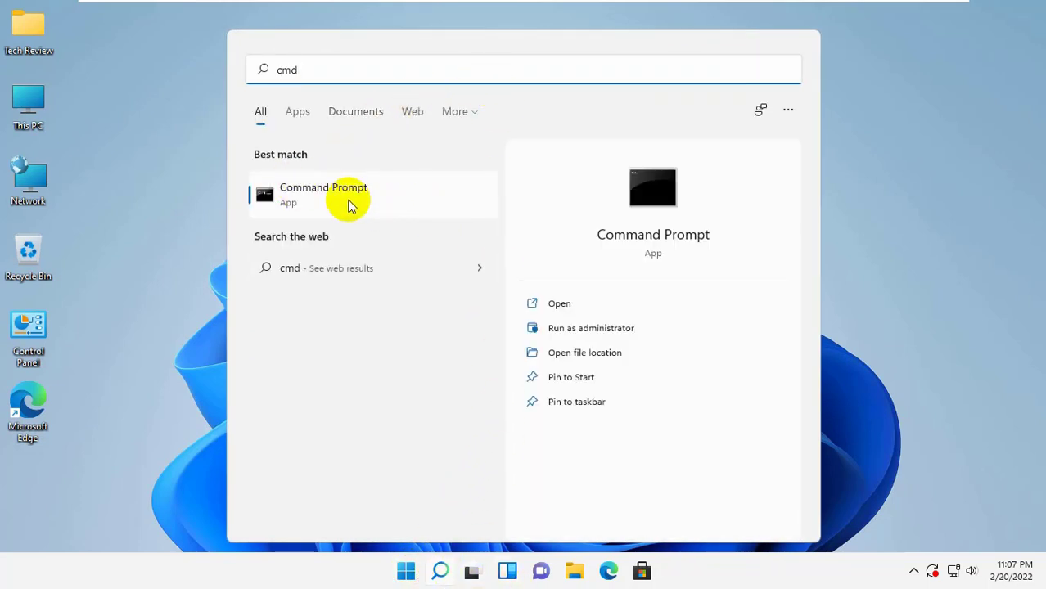
right_click(352, 194)
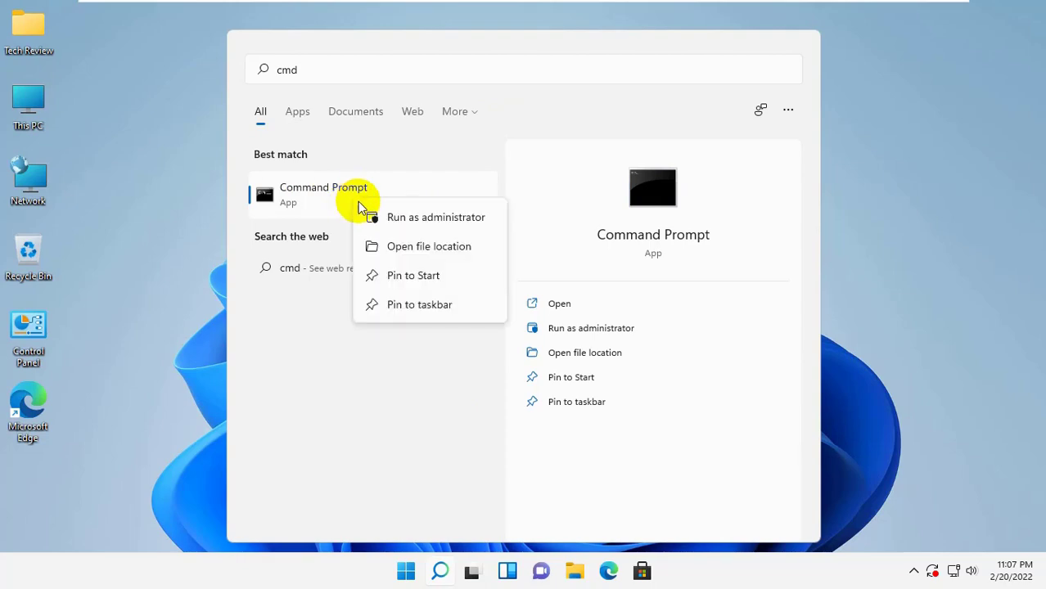
left_click(436, 216)
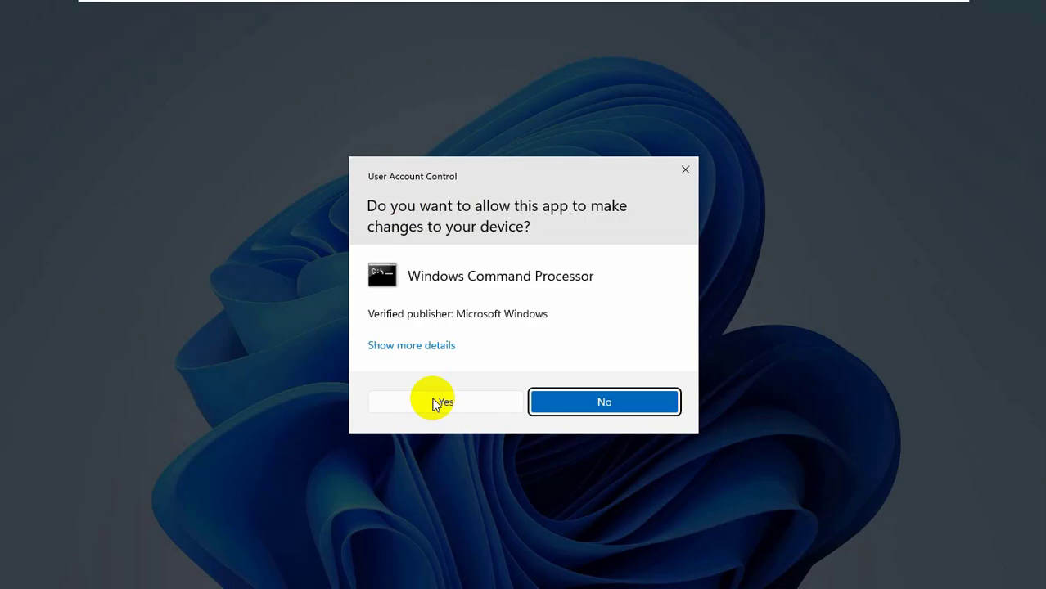
left_click(443, 403)
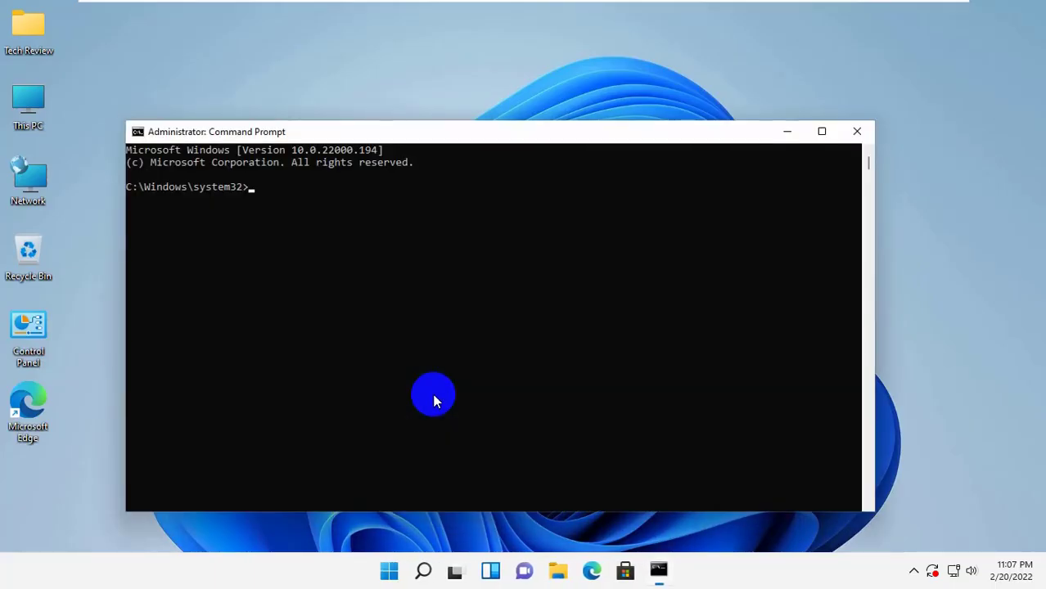
mouse_move(514, 264)
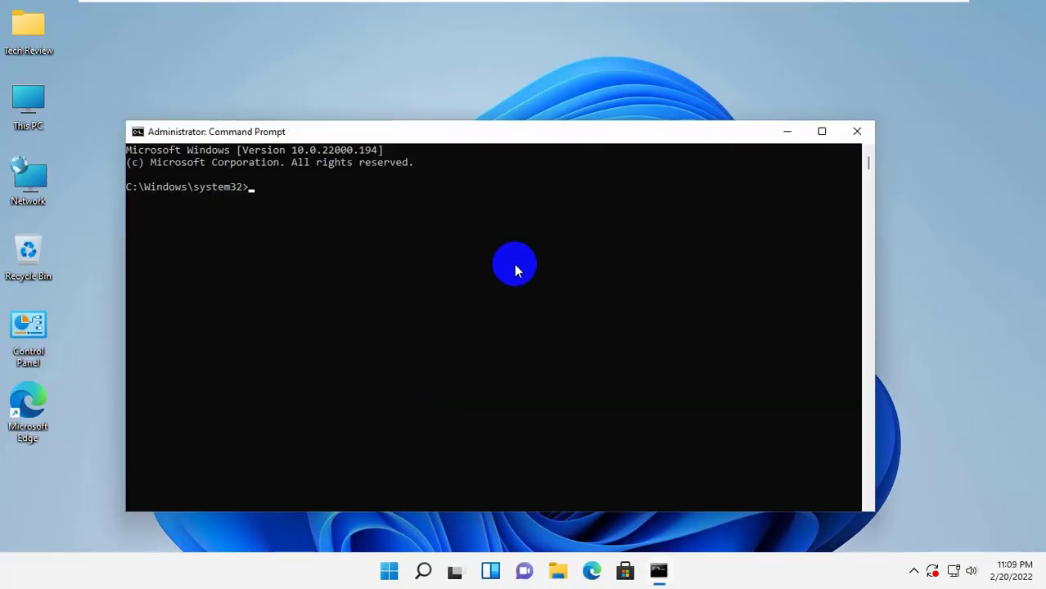
Run slmgr.vbs -rearm to reset the activation grace period, then close Command Prompt.
type("slmgr")
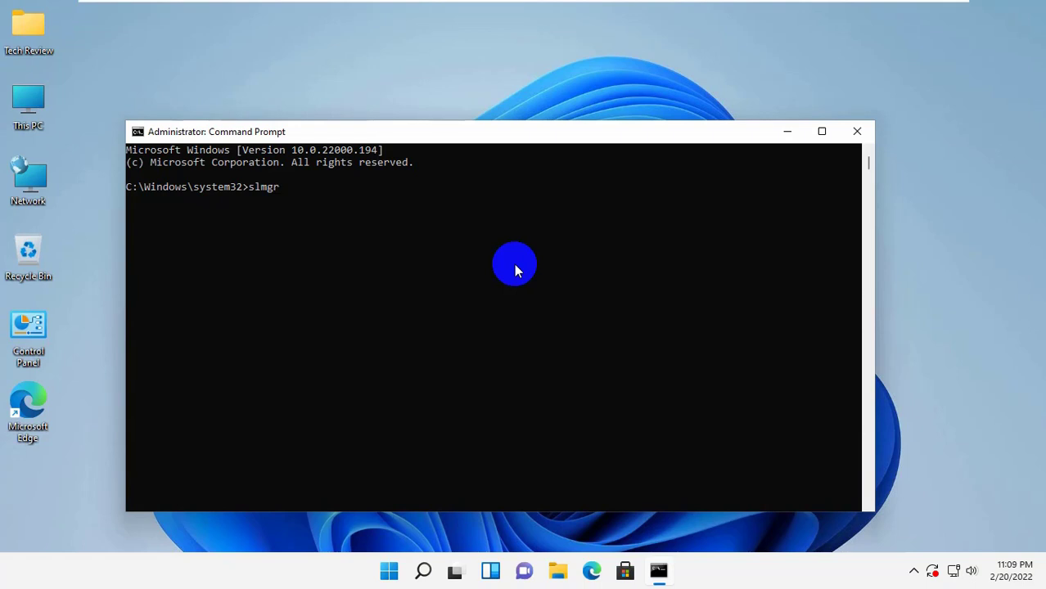
type(".vbs")
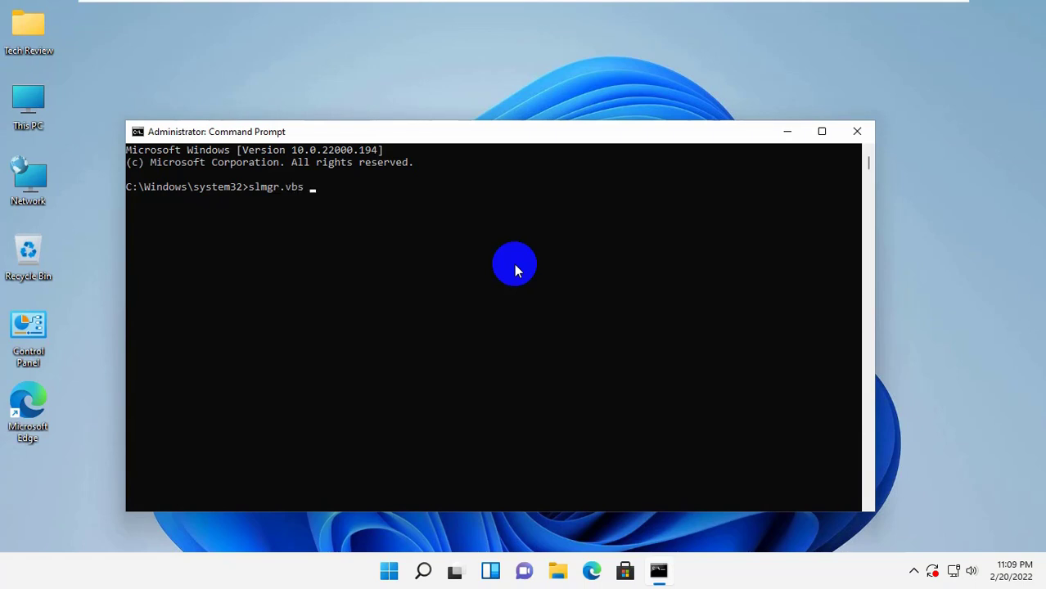
type("-rearm")
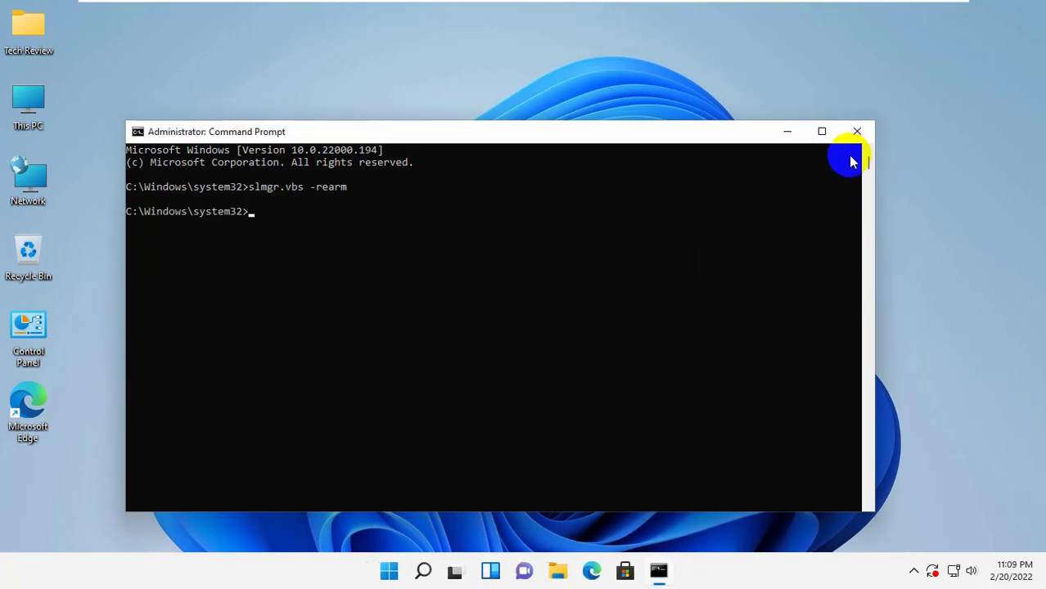
left_click(858, 131)
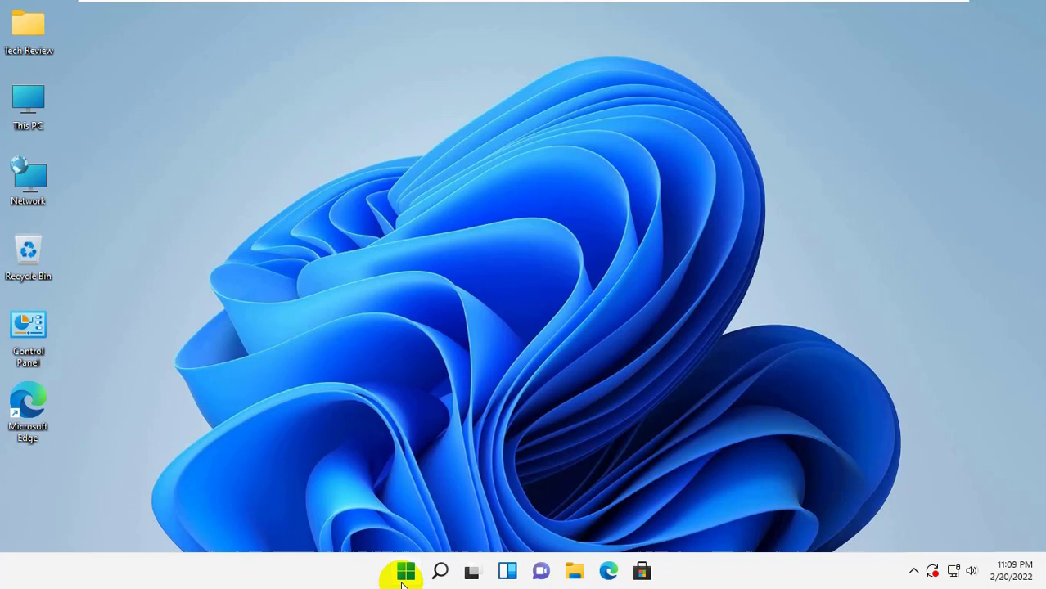
Open Settings on the System page from the Start button's quick link menu.
left_click(402, 569)
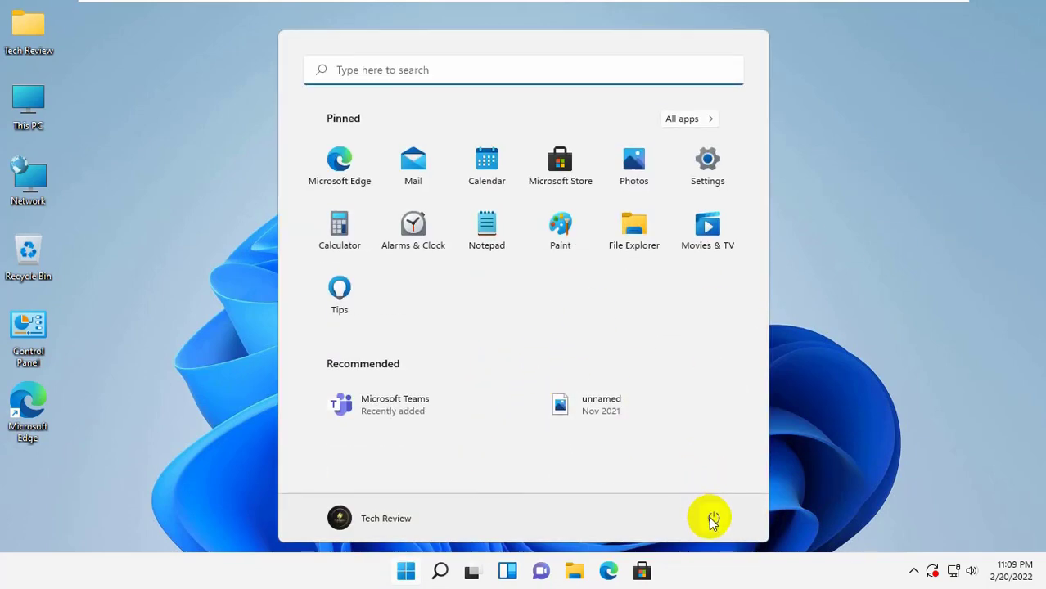
left_click(713, 517)
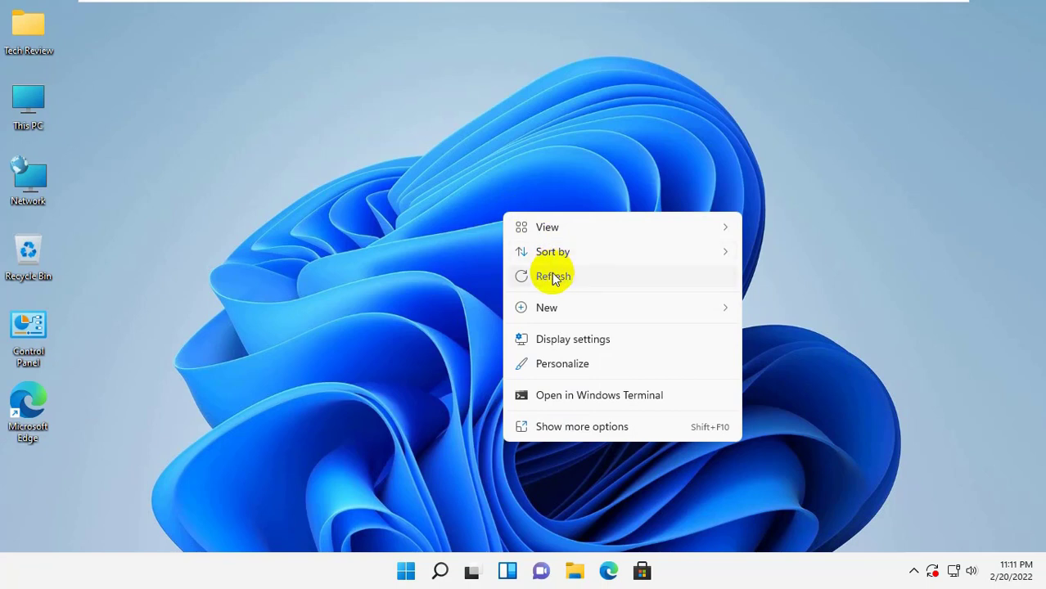
left_click(553, 275)
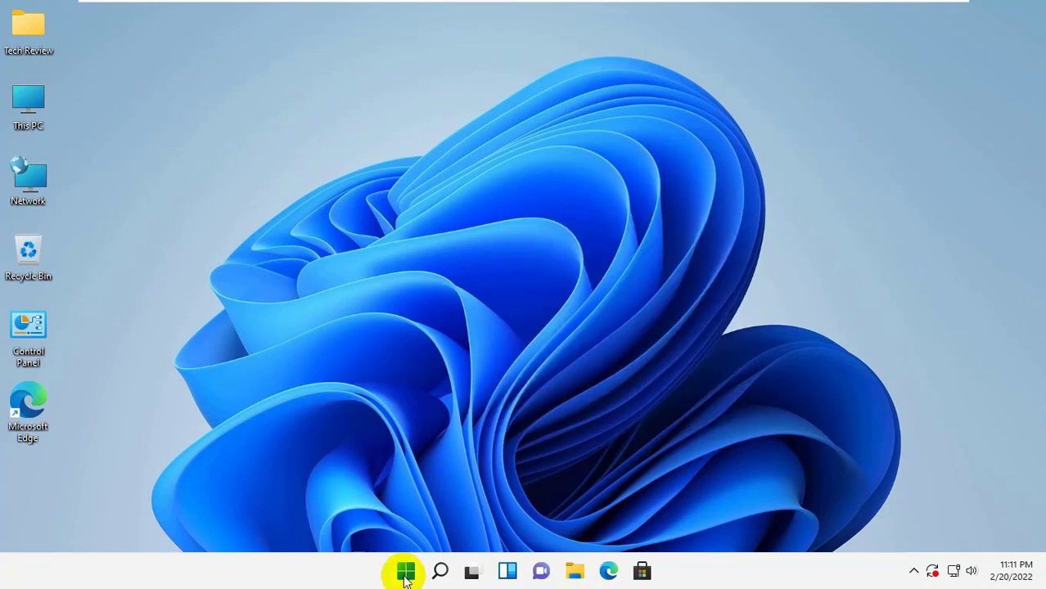
right_click(406, 570)
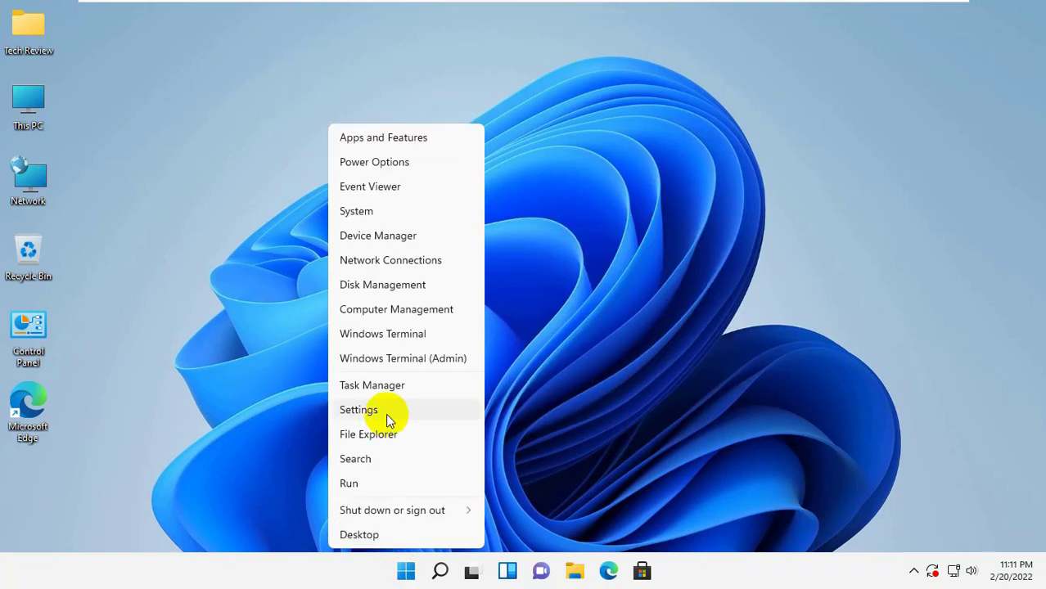
left_click(358, 409)
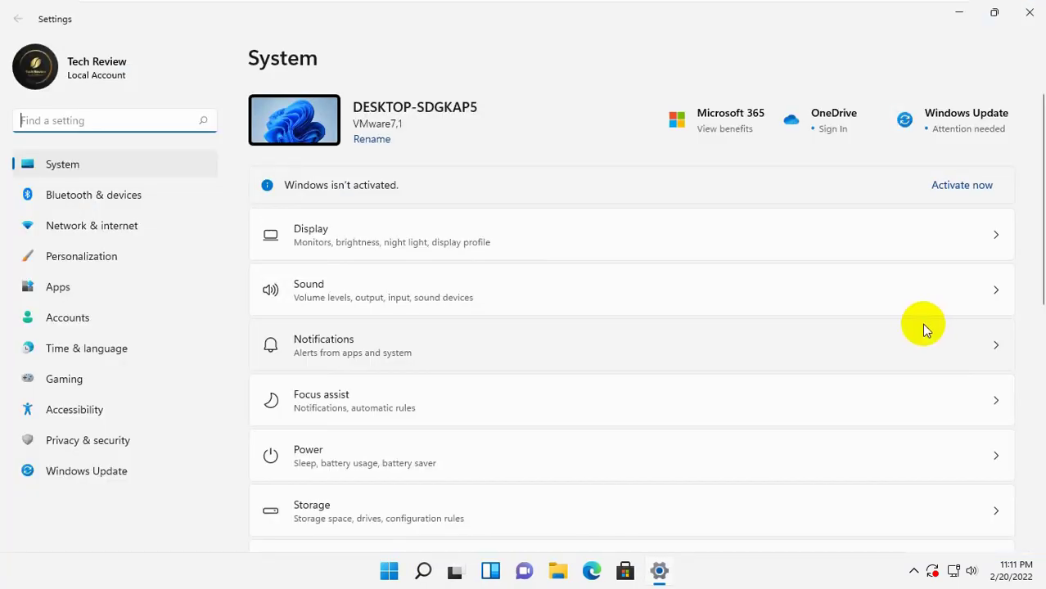
Go to the Activation page showing Windows 11 Pro as Not active.
scroll("down", 3)
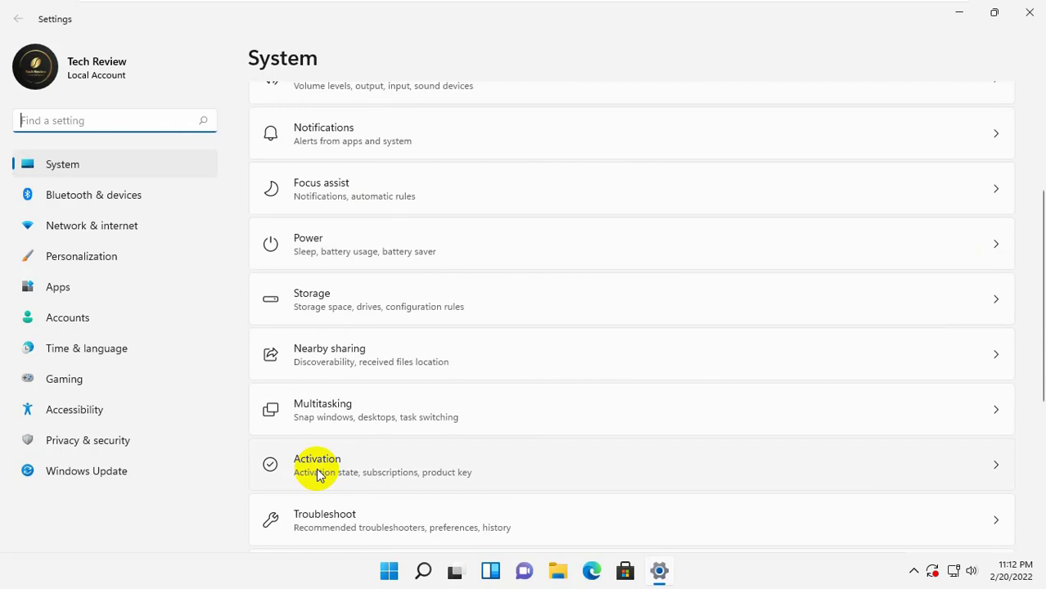
left_click(317, 464)
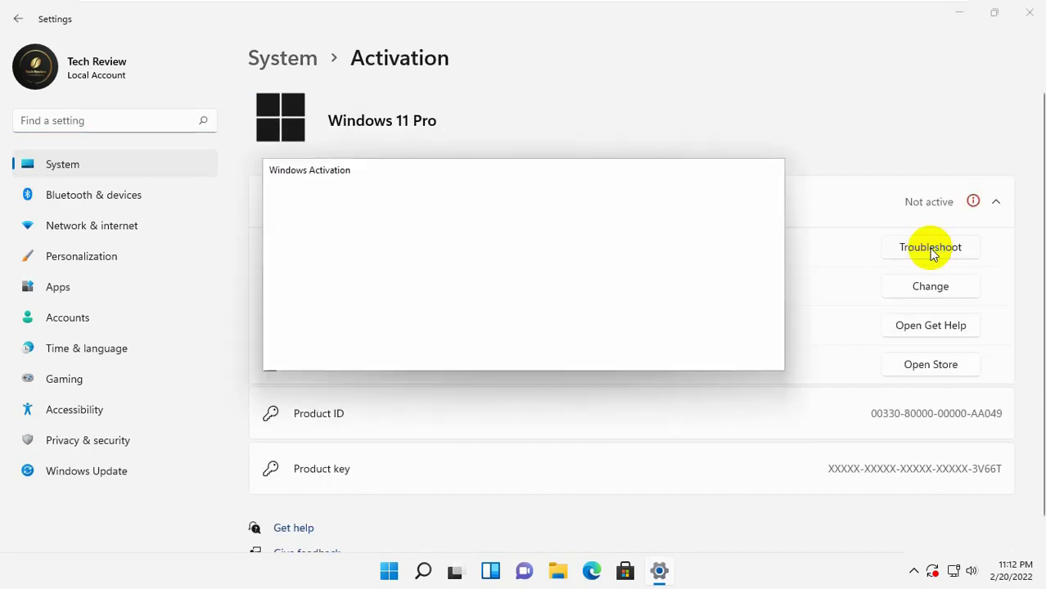
Run the activation troubleshooter and close its 'couldn't activate' result, error 0xC004F213.
left_click(930, 247)
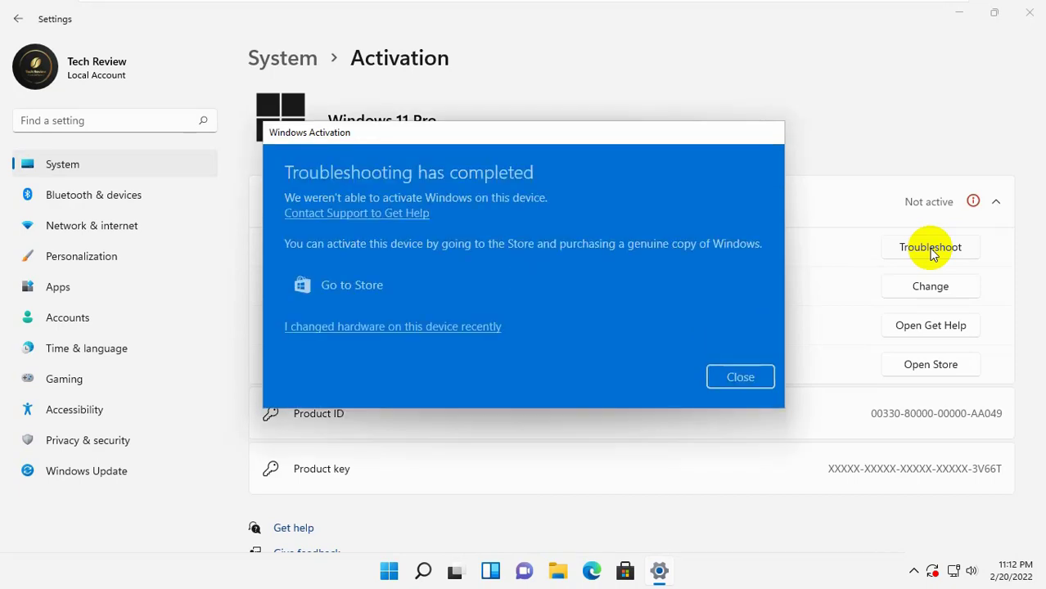
left_click(740, 377)
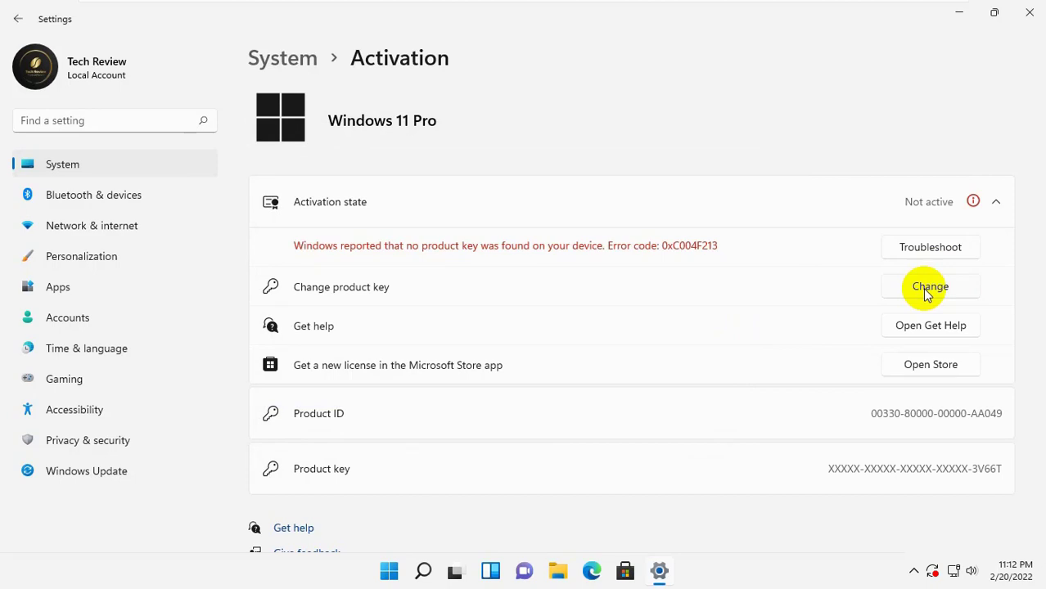
left_click(930, 286)
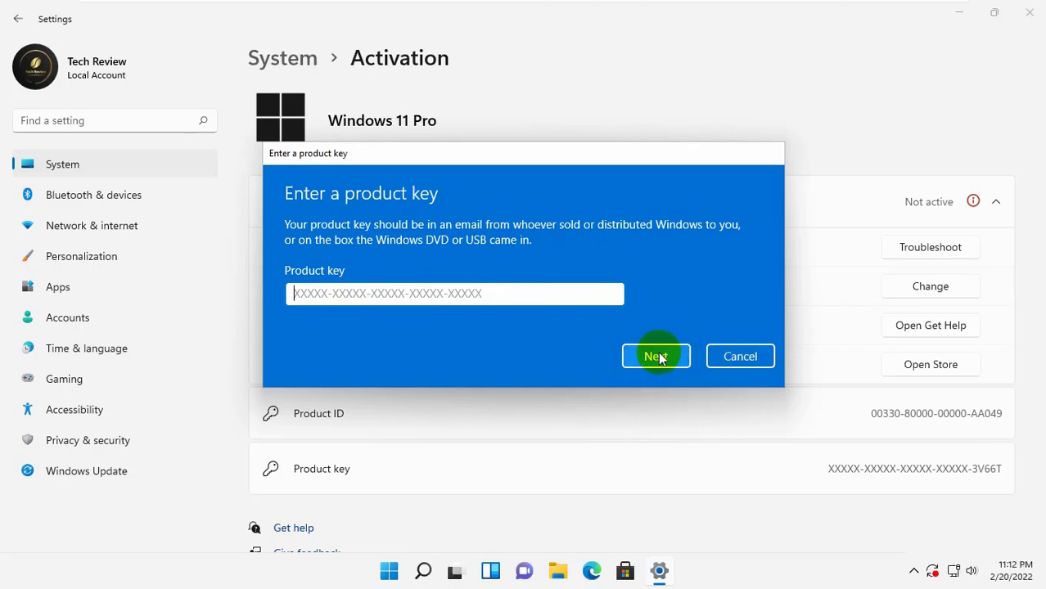
mouse_move(678, 373)
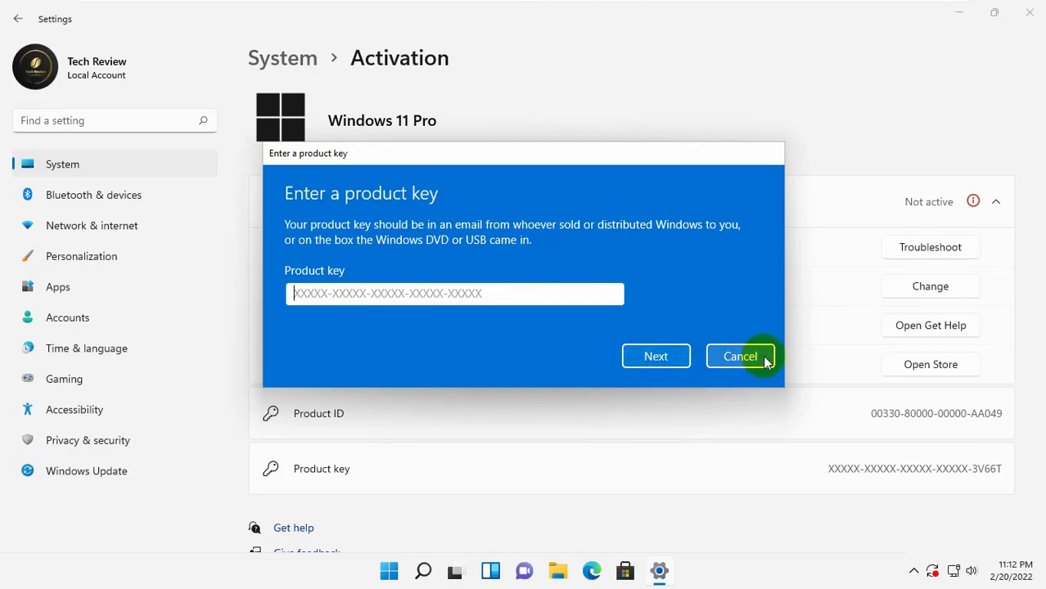
left_click(739, 357)
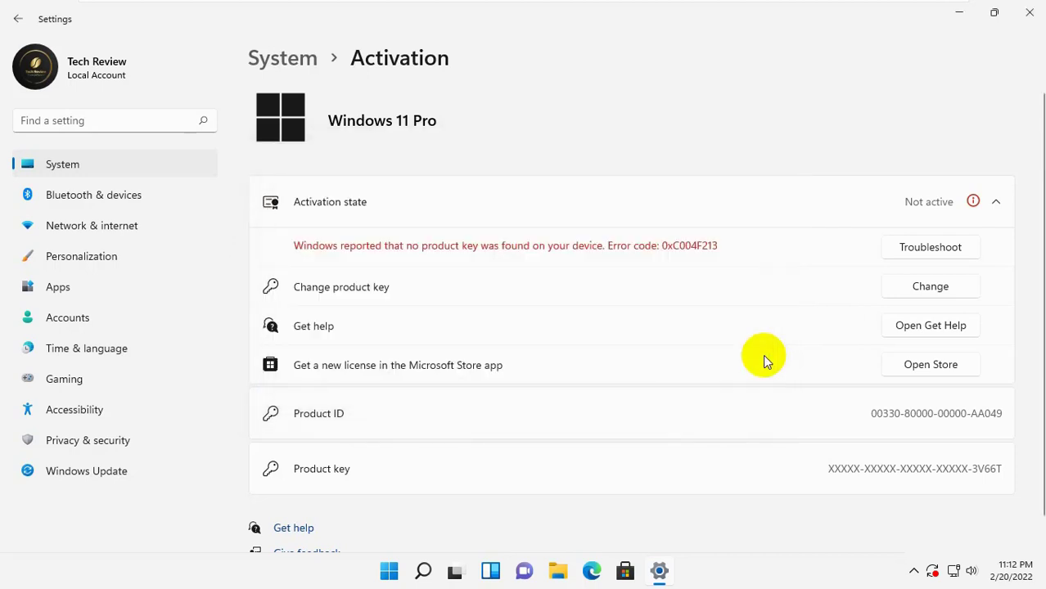